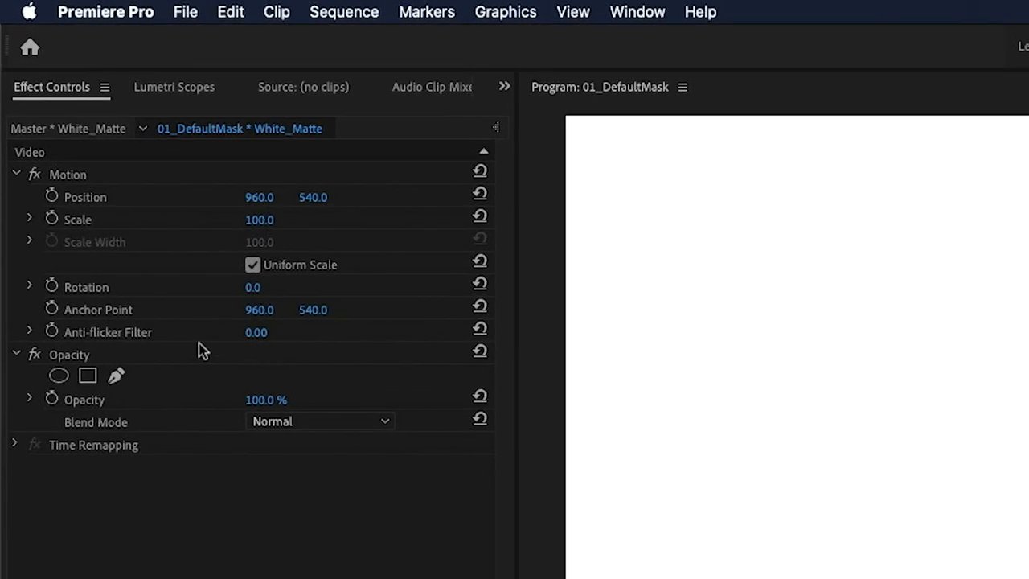
Add a default rectangle mask to the white matte's Opacity in Effect Controls.
{"action": "left_click", "coordinate": [69, 355]}
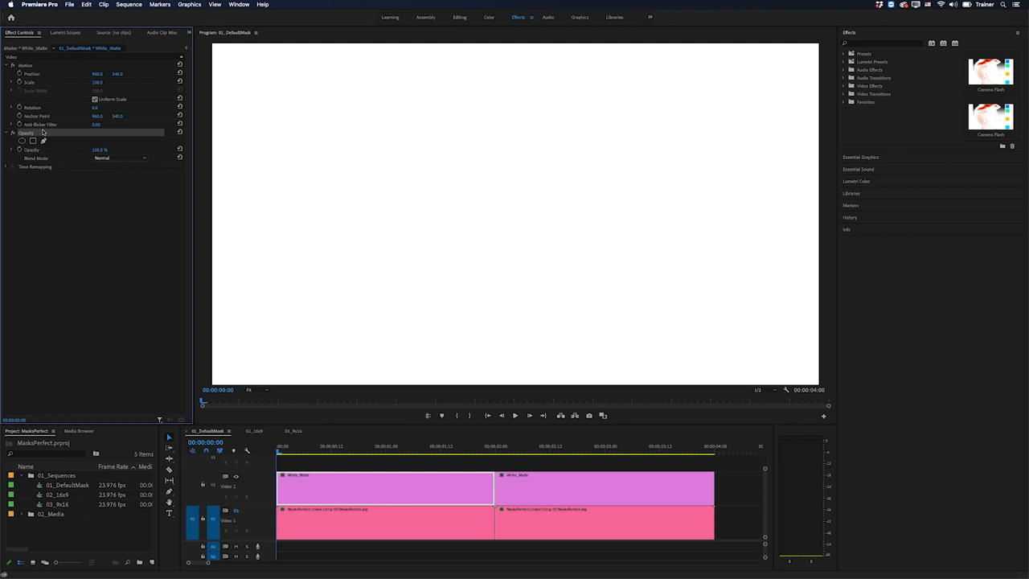
{"action": "mouse_move", "coordinate": [453, 40]}
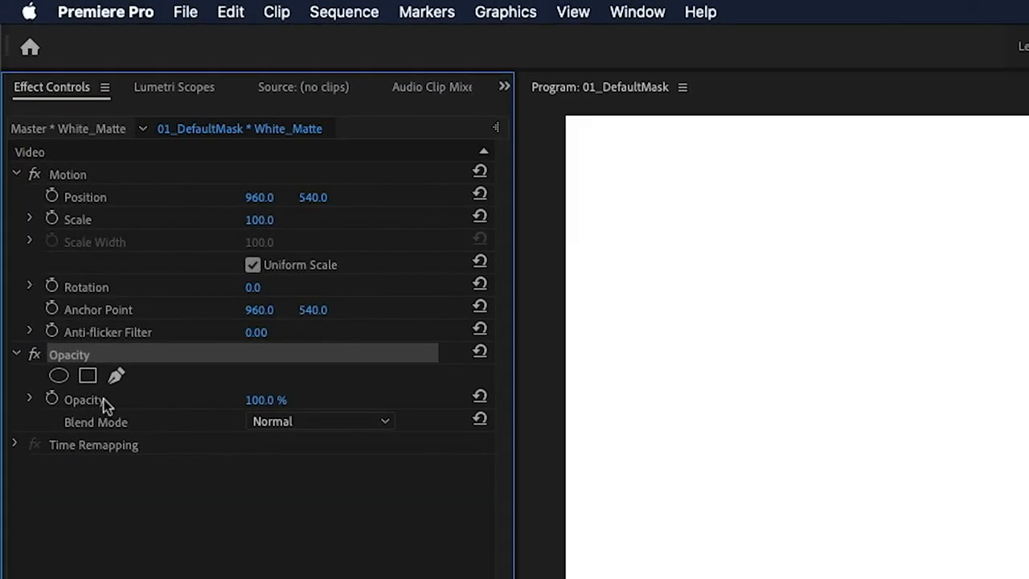
{"action": "left_click", "coordinate": [58, 376]}
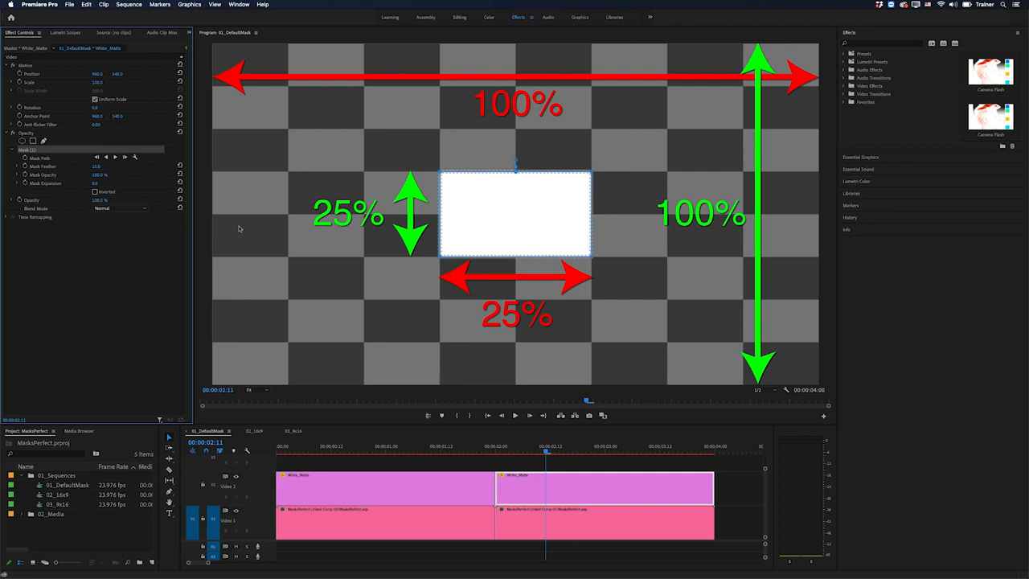
{"action": "mouse_move", "coordinate": [511, 244]}
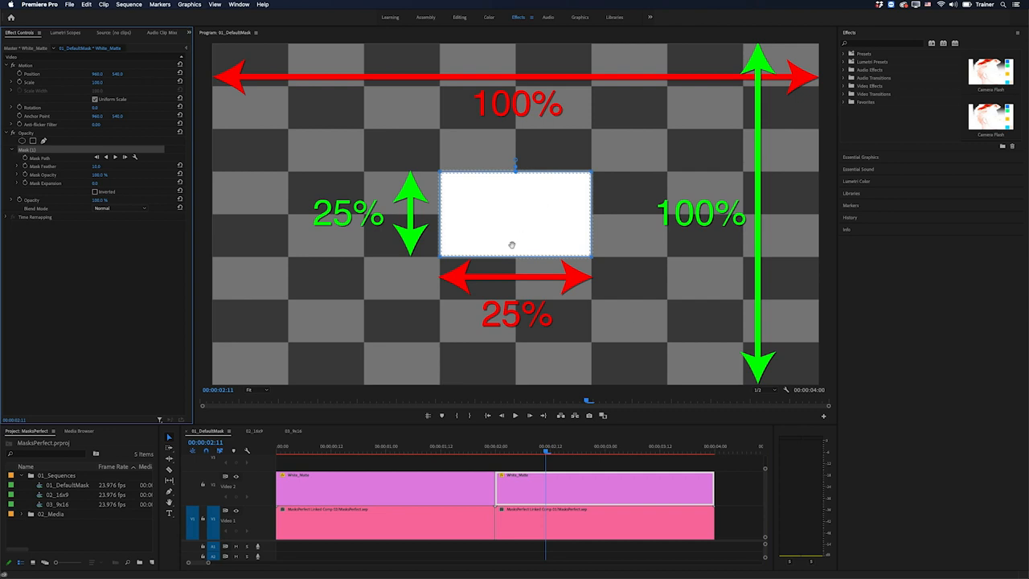
{"action": "mouse_move", "coordinate": [427, 151]}
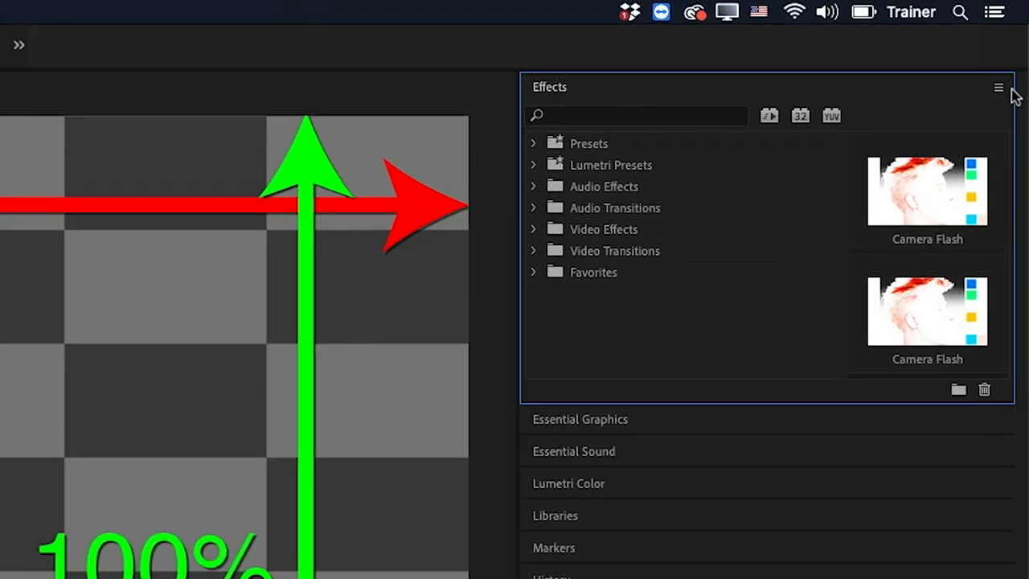
Import PerfectMasks.prfpset through the Effects panel's Import Presets command.
{"action": "left_click", "coordinate": [998, 86]}
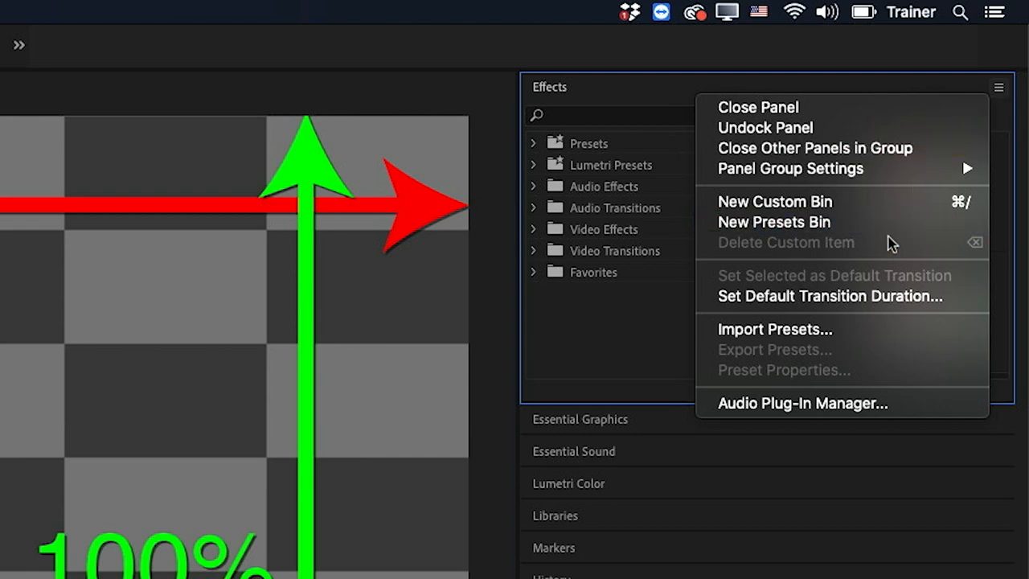
{"action": "left_click", "coordinate": [775, 327]}
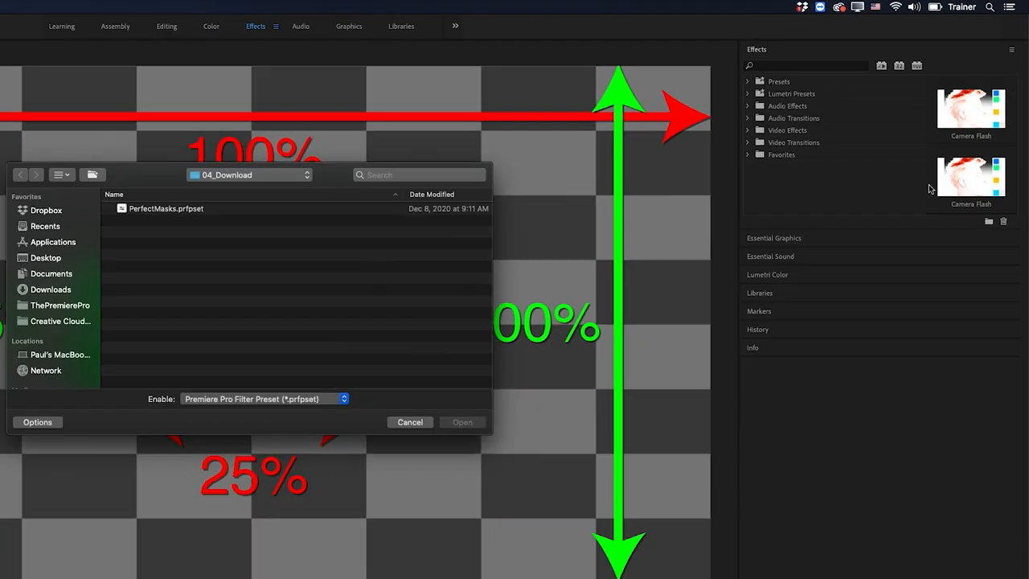
{"action": "left_click", "coordinate": [165, 209]}
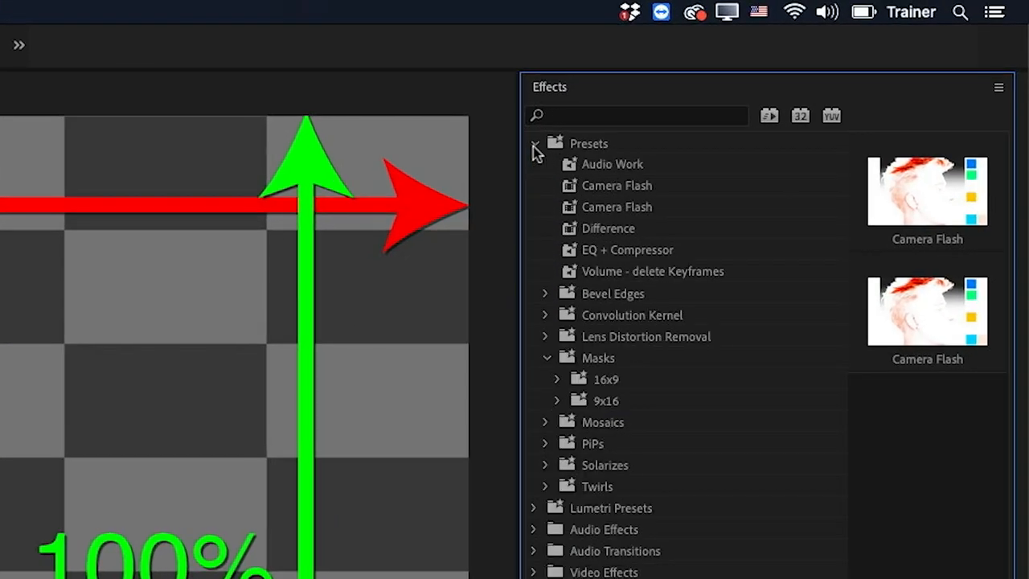
Expand Presets > Masks and the 16x9 folder to show the circle and square presets.
{"action": "left_click", "coordinate": [598, 357]}
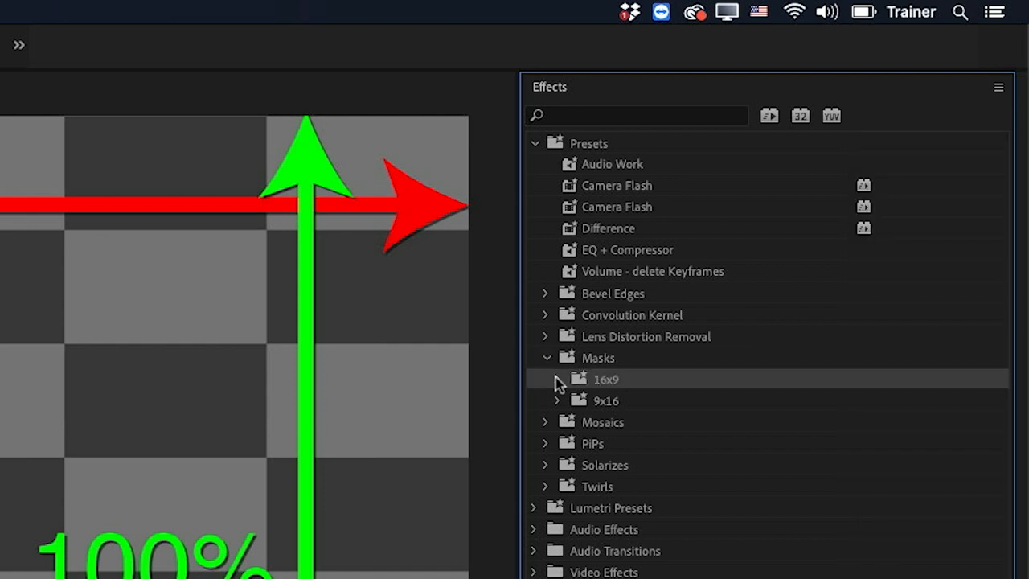
{"action": "left_click", "coordinate": [545, 379]}
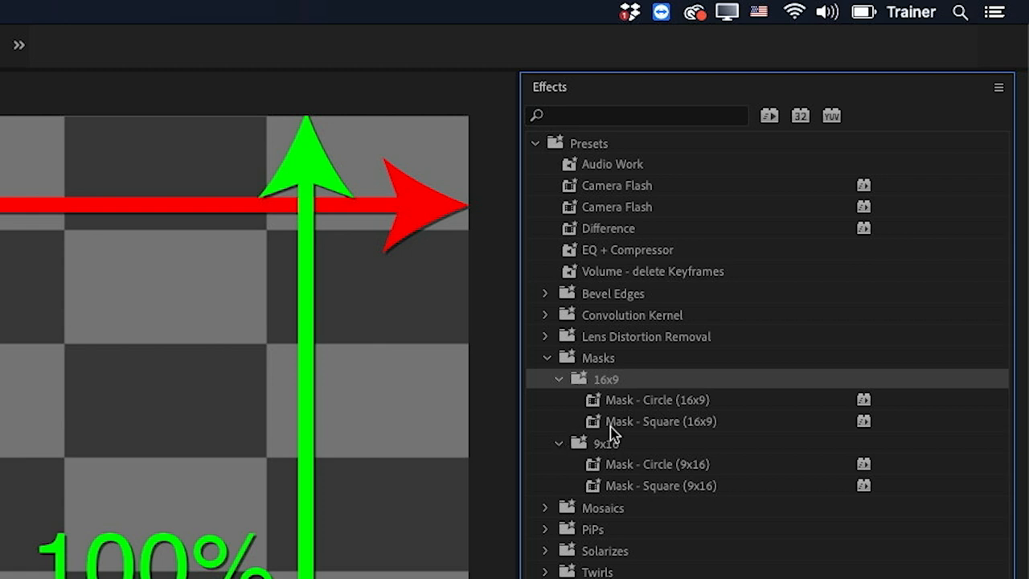
{"action": "mouse_move", "coordinate": [614, 489]}
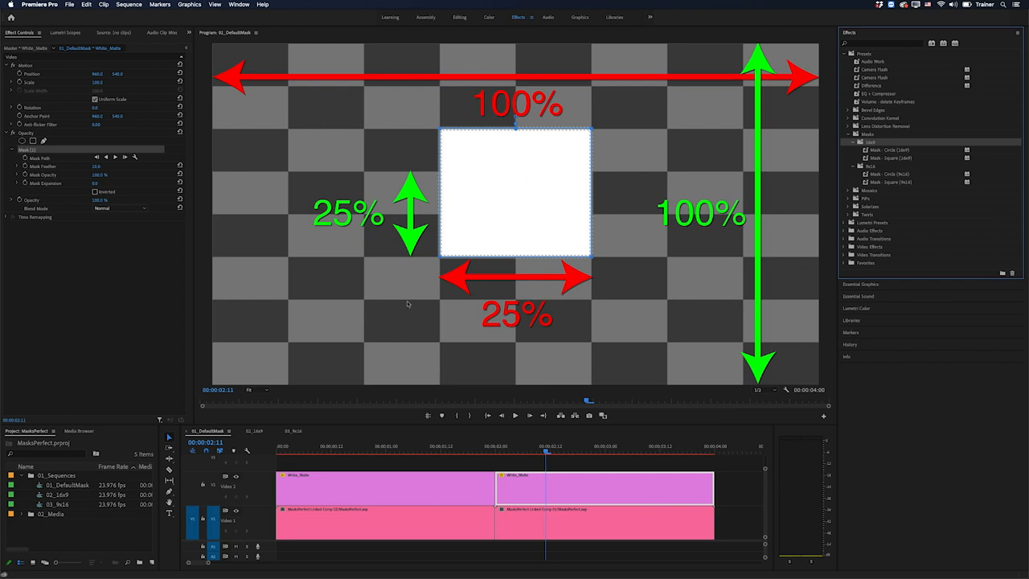
Switch to the 02_16x9 sequence and apply Mask - Circle (16x9) to the woman's clip.
{"action": "left_click", "coordinate": [254, 431]}
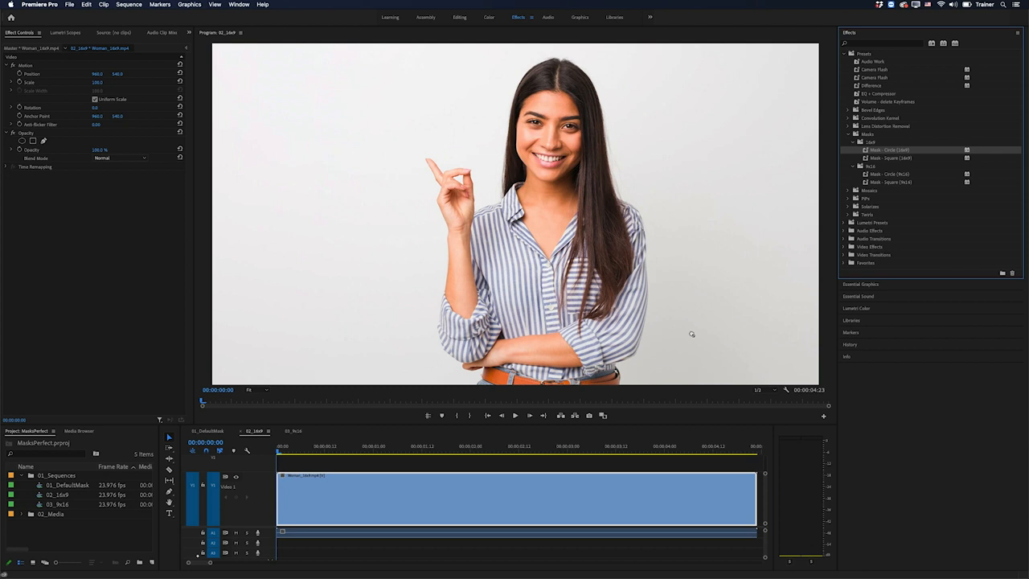
{"action": "left_click", "coordinate": [889, 150]}
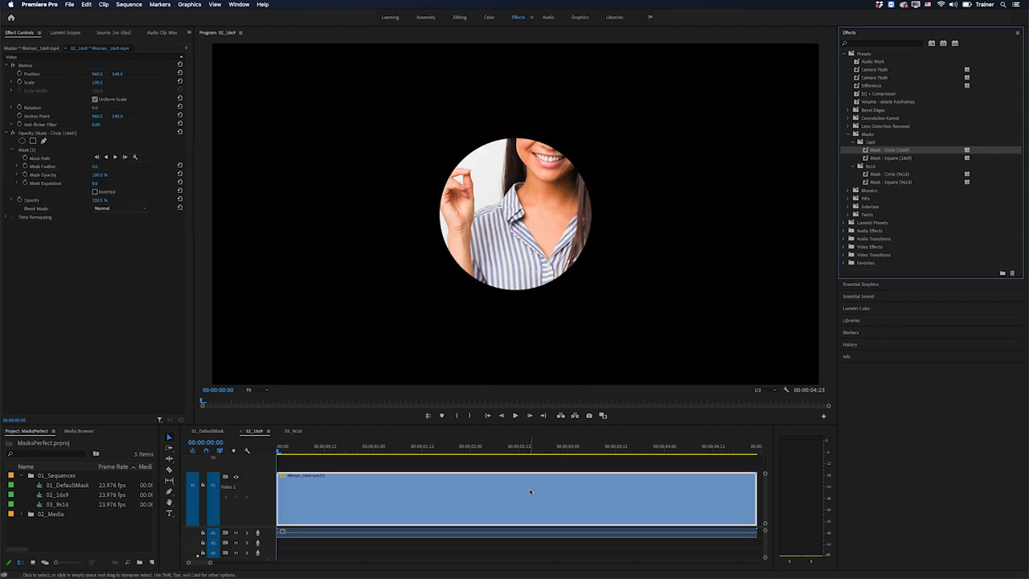
{"action": "mouse_move", "coordinate": [540, 492]}
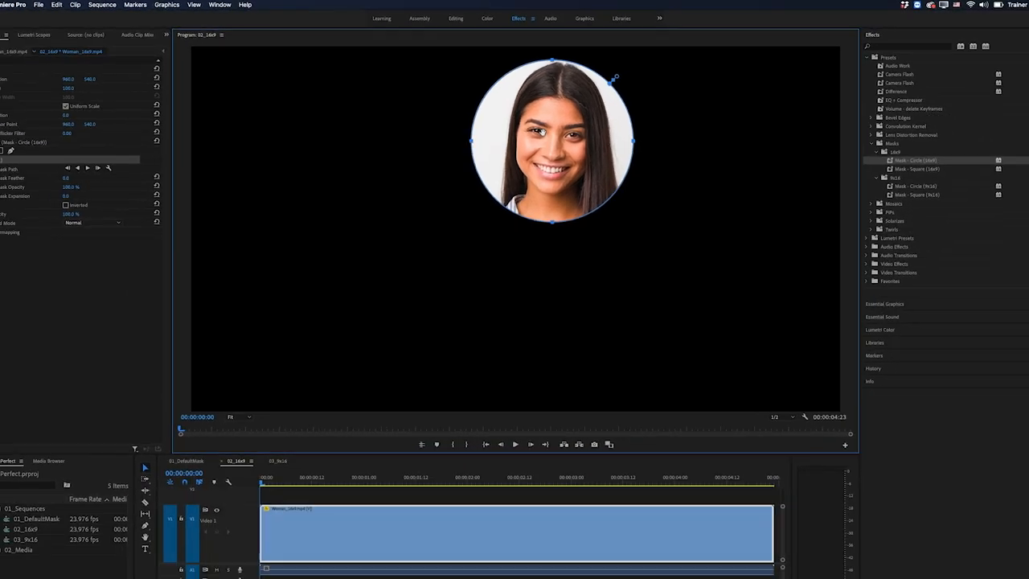
Switch to the 03_9x16 sequence and apply Mask - Square (9x16) to its clip.
{"action": "left_click", "coordinate": [277, 431]}
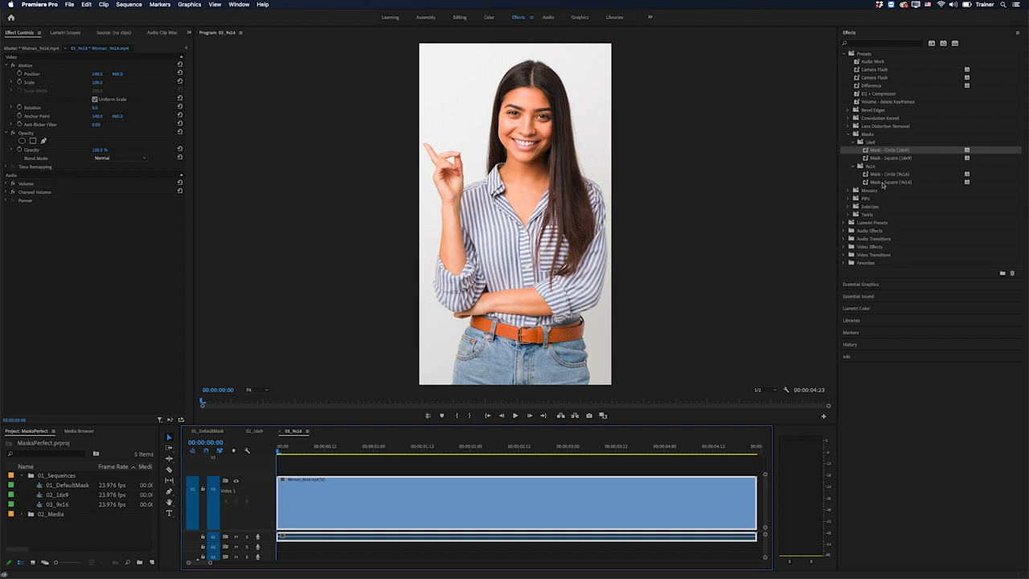
{"action": "left_click", "coordinate": [871, 166]}
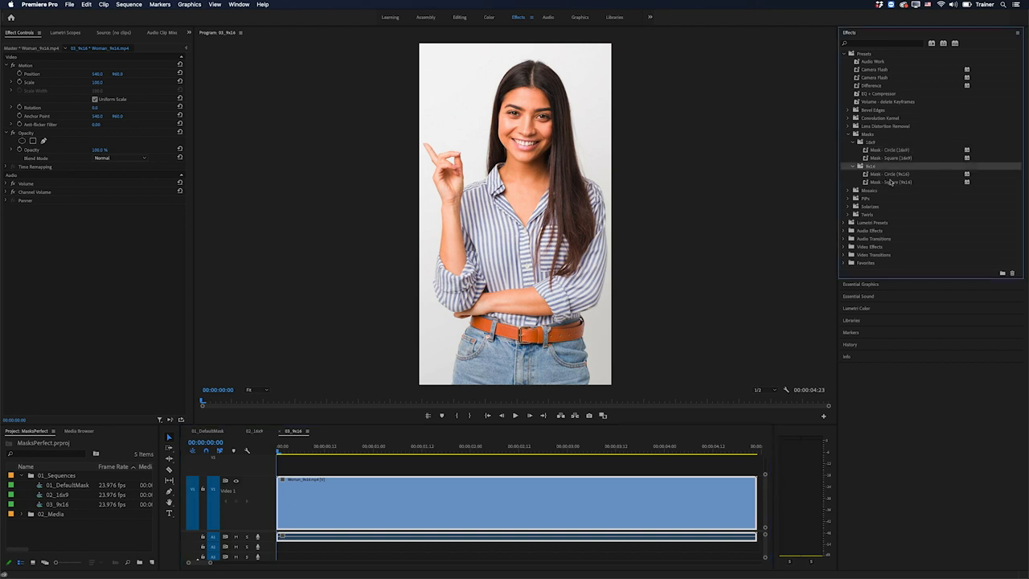
{"action": "left_click", "coordinate": [891, 182]}
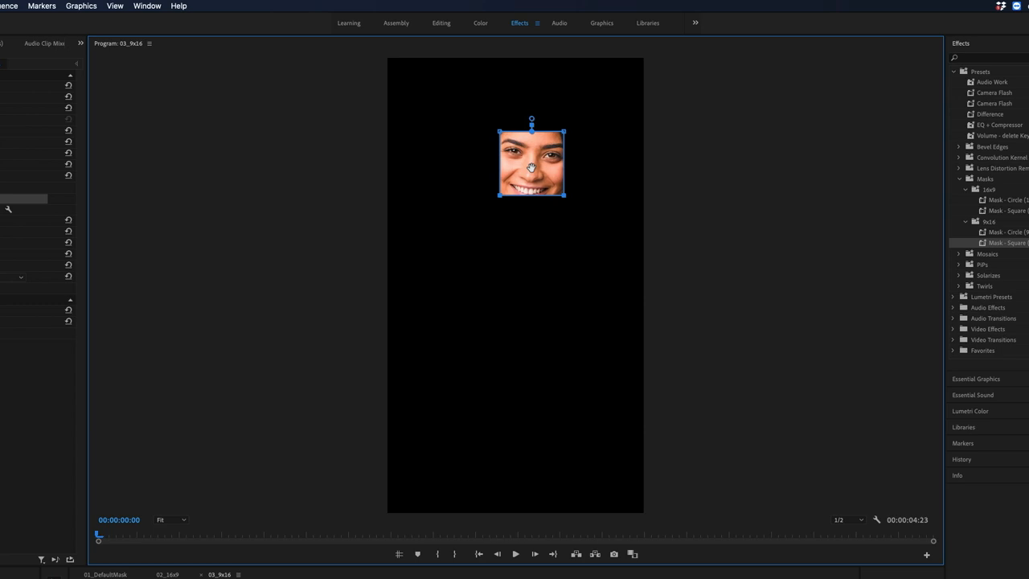
{"action": "mouse_move", "coordinate": [566, 125]}
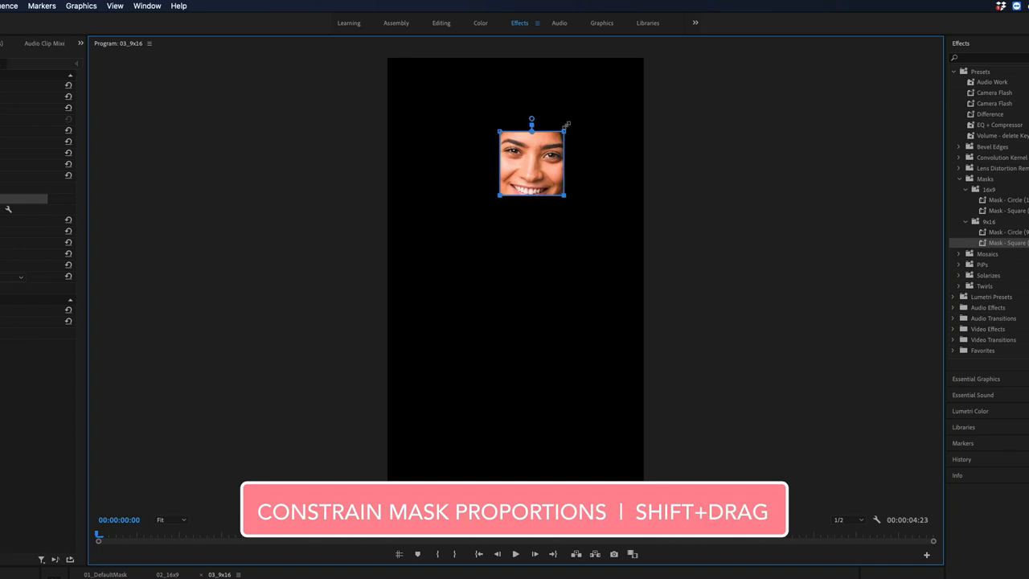
Shift-scale the square mask by a corner so it frames her whole face and hair.
{"action": "left_click_drag", "start_coordinate": [564, 129], "coordinate": [587, 109]}
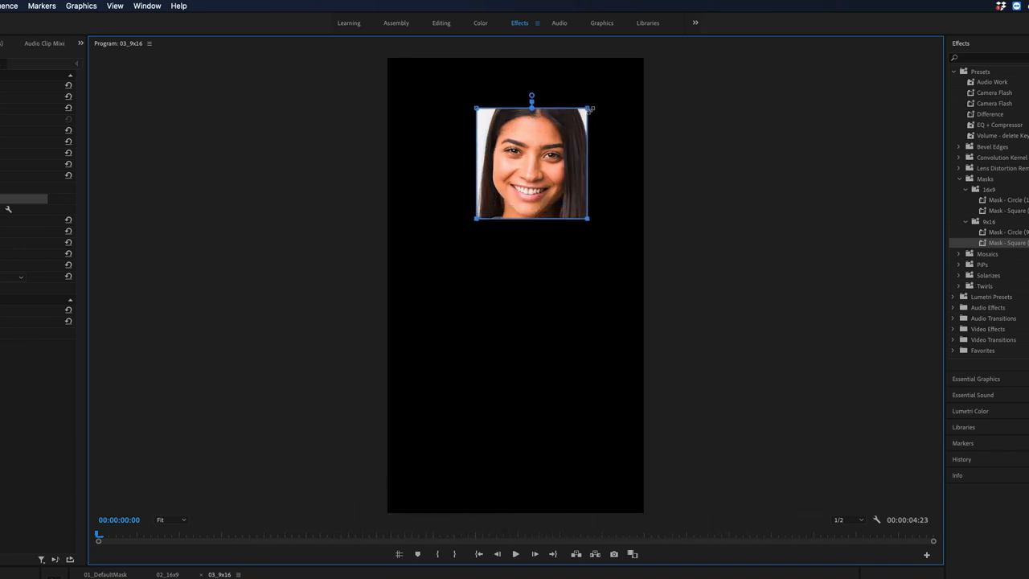